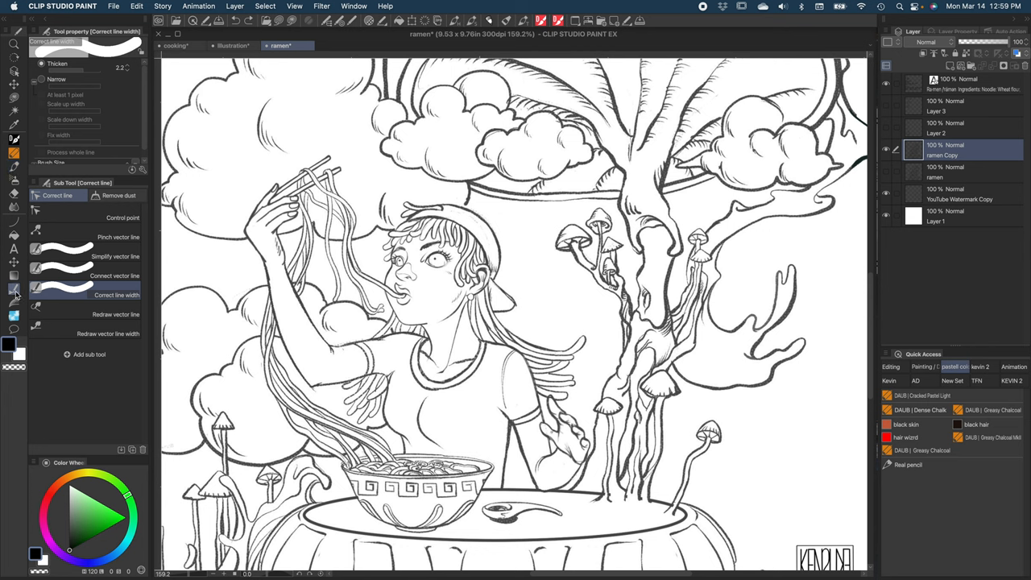
pyautogui.moveTo(19, 289)
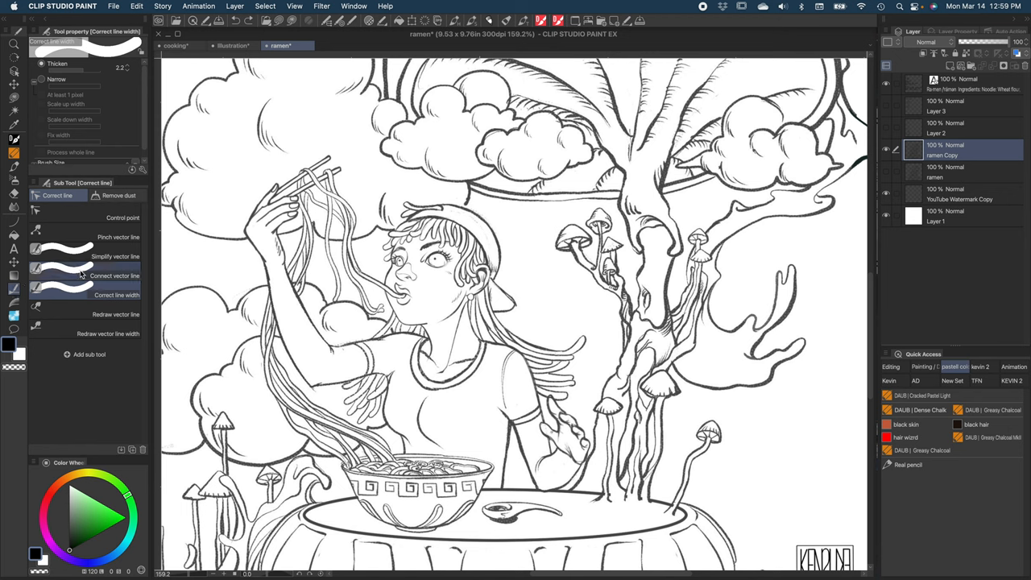
# Choose the line correction sub tool and zoom out to show the clouds above and the bowl's base.
pyautogui.click(87, 288)
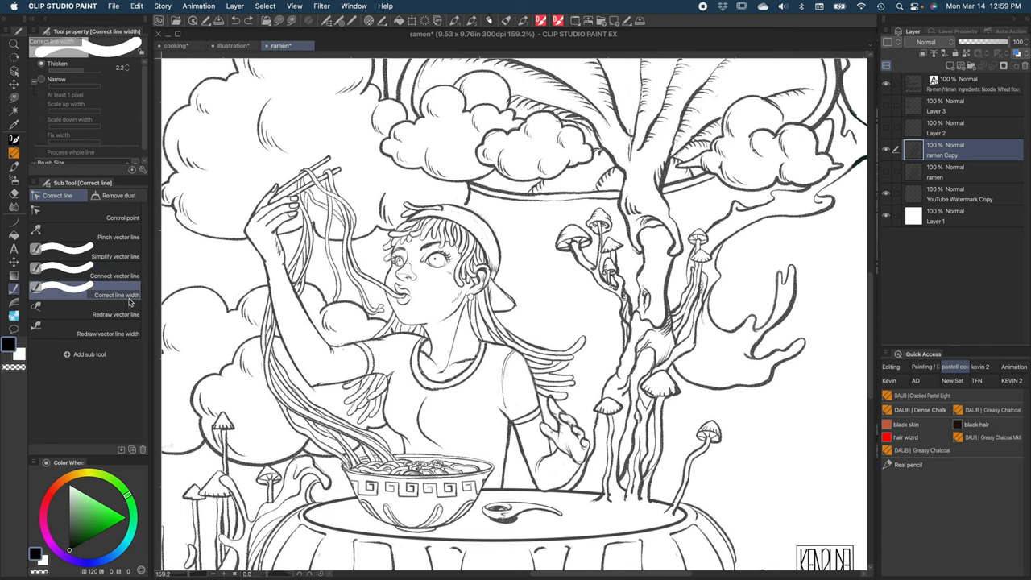
pyautogui.click(116, 314)
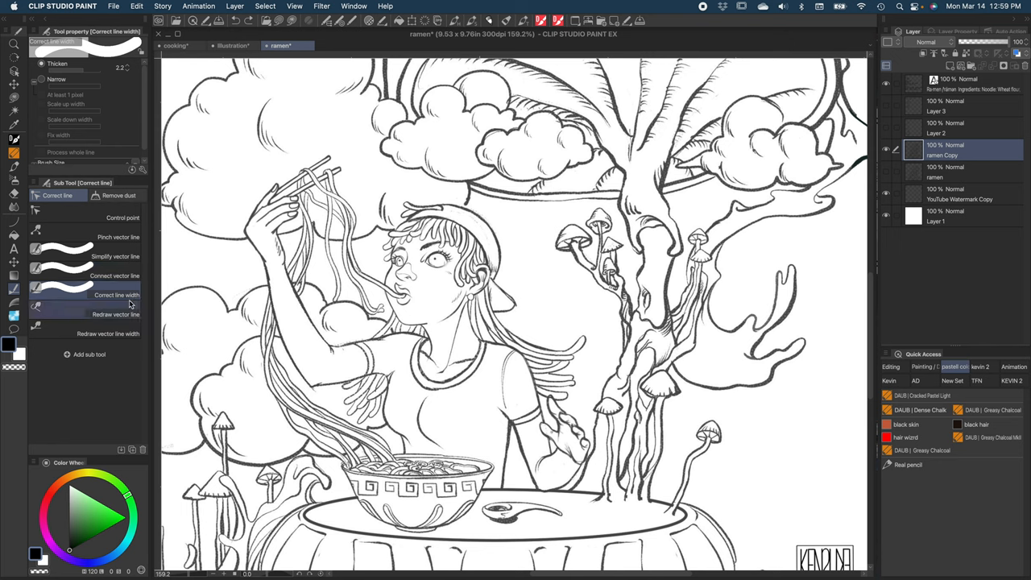
pyautogui.click(116, 295)
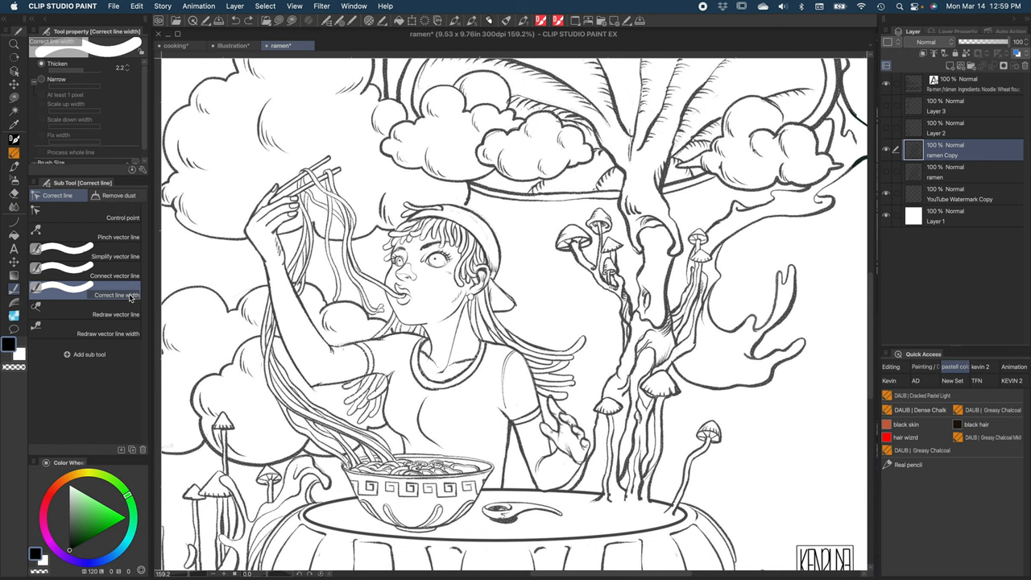
pyautogui.moveTo(126, 297)
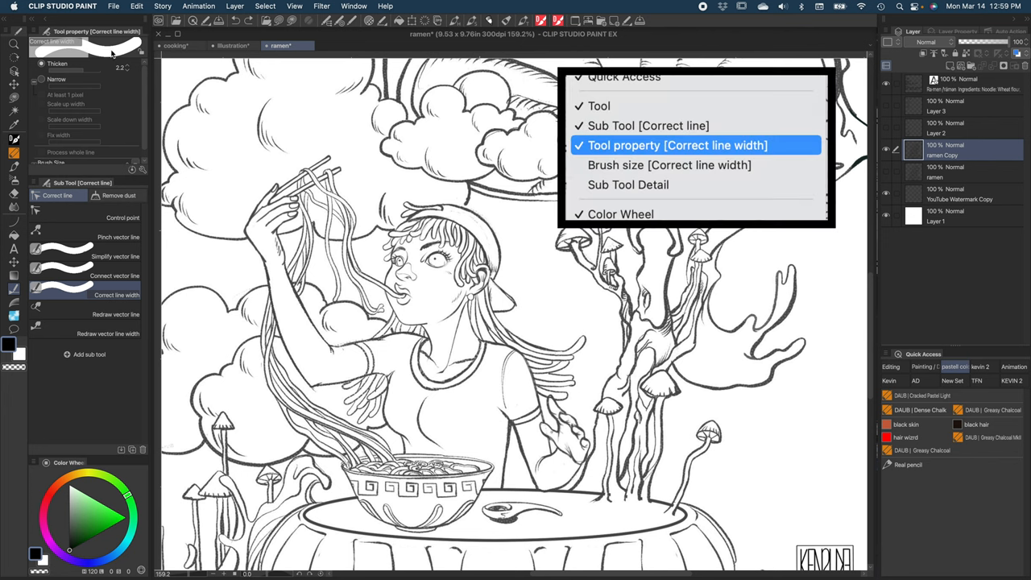
pyautogui.moveTo(105, 54)
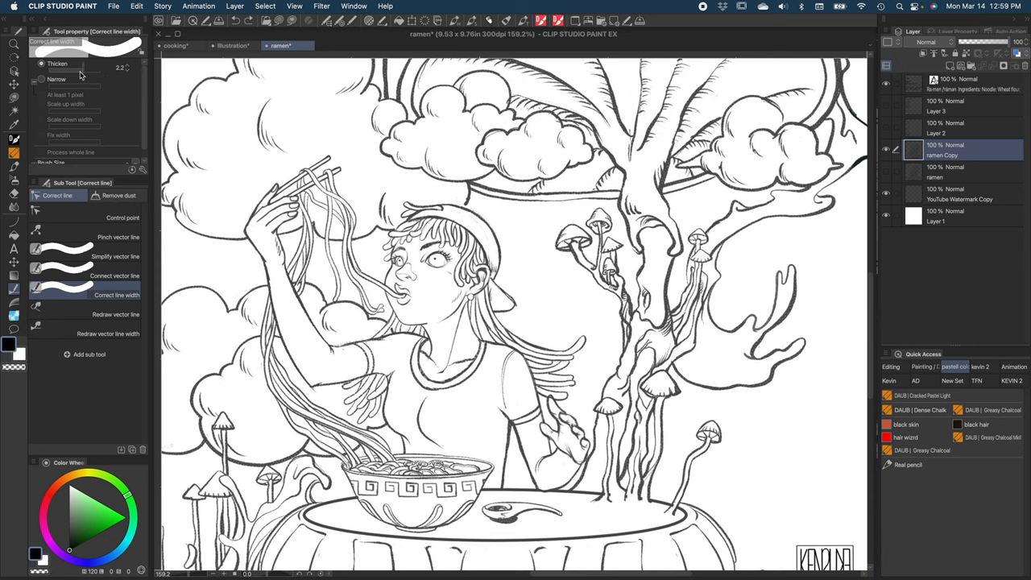
pyautogui.moveTo(81, 67); pyautogui.dragTo(93, 67)
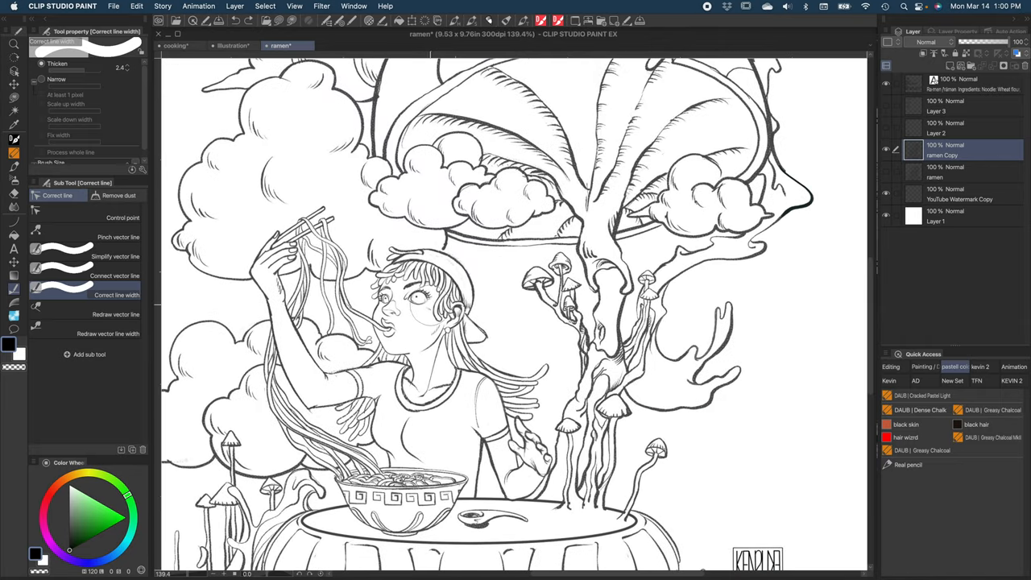
# Zoom out further so the whole girl, the mushroom tree and the lily-pad water show.
pyautogui.click(886, 151)
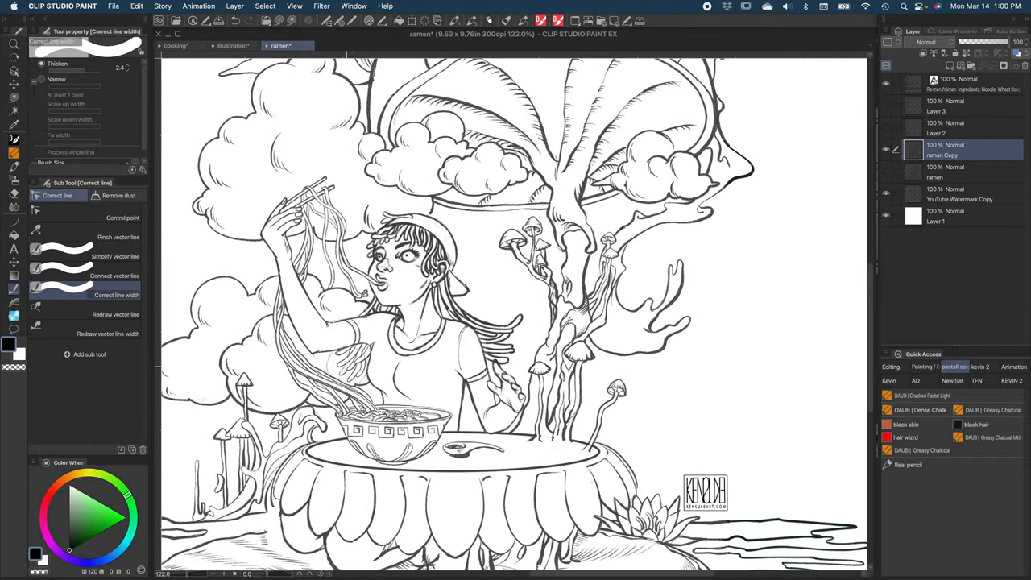
pyautogui.click(346, 370)
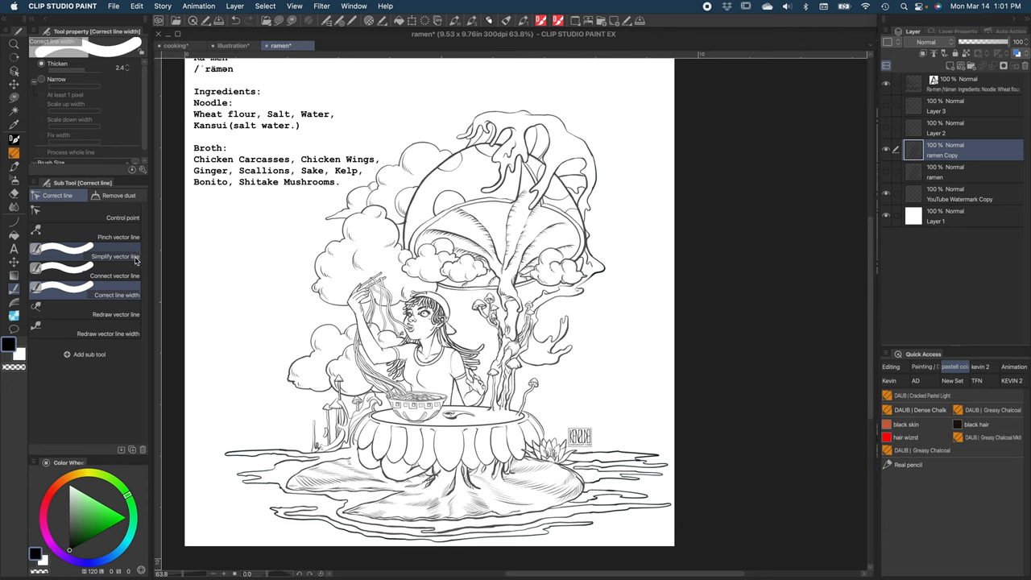
pyautogui.moveTo(135, 275)
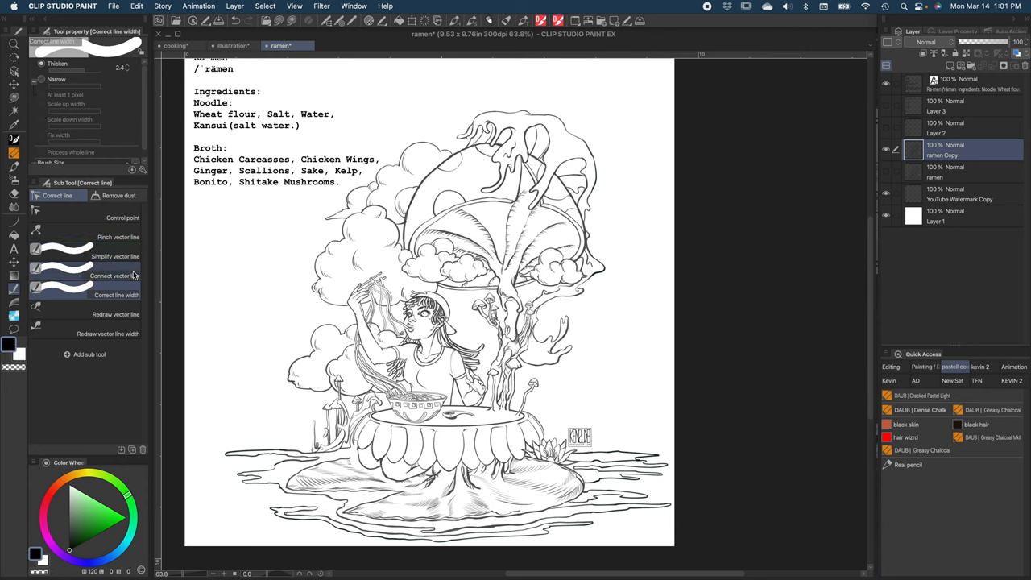
pyautogui.moveTo(116, 314)
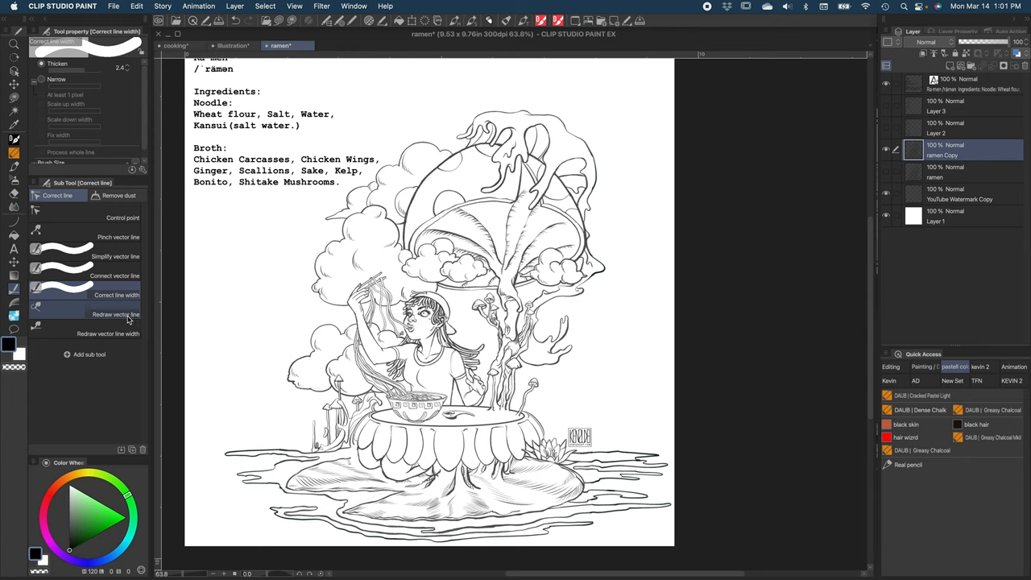
# Select the Redraw vector line sub tool in the Correct line group.
pyautogui.click(116, 314)
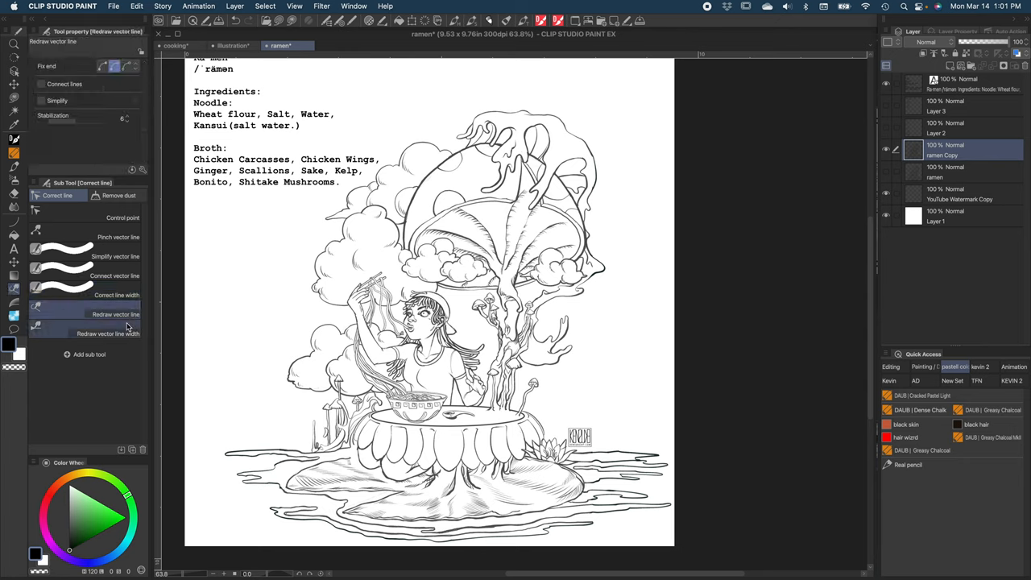